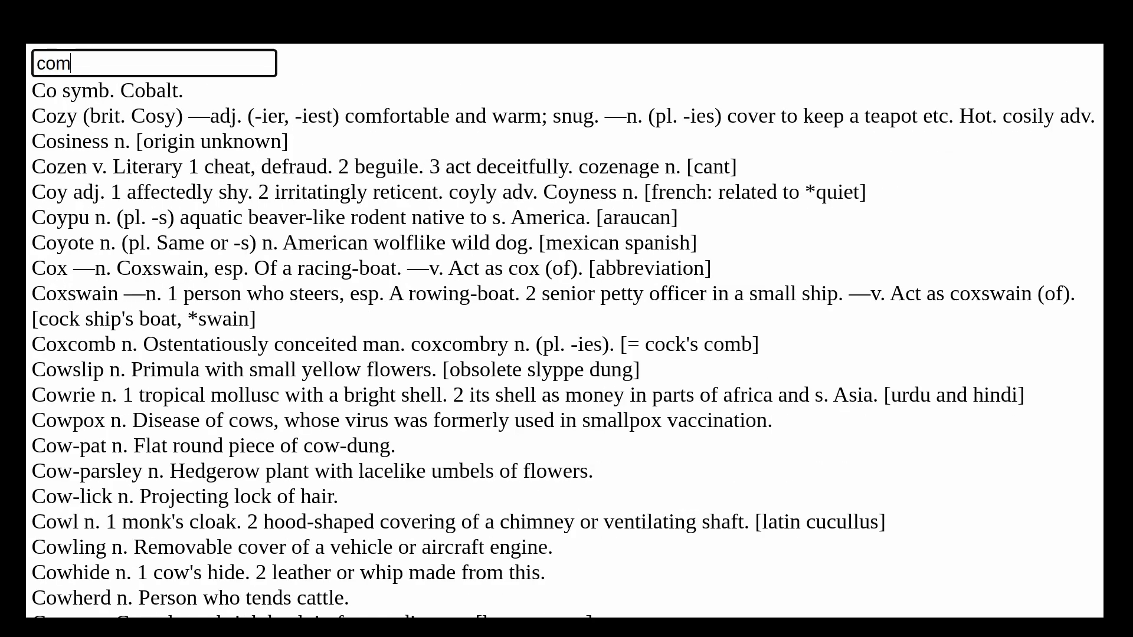
- Search the prefix 'bread' on the page to list matching dictionary words and definitions
type("bread")
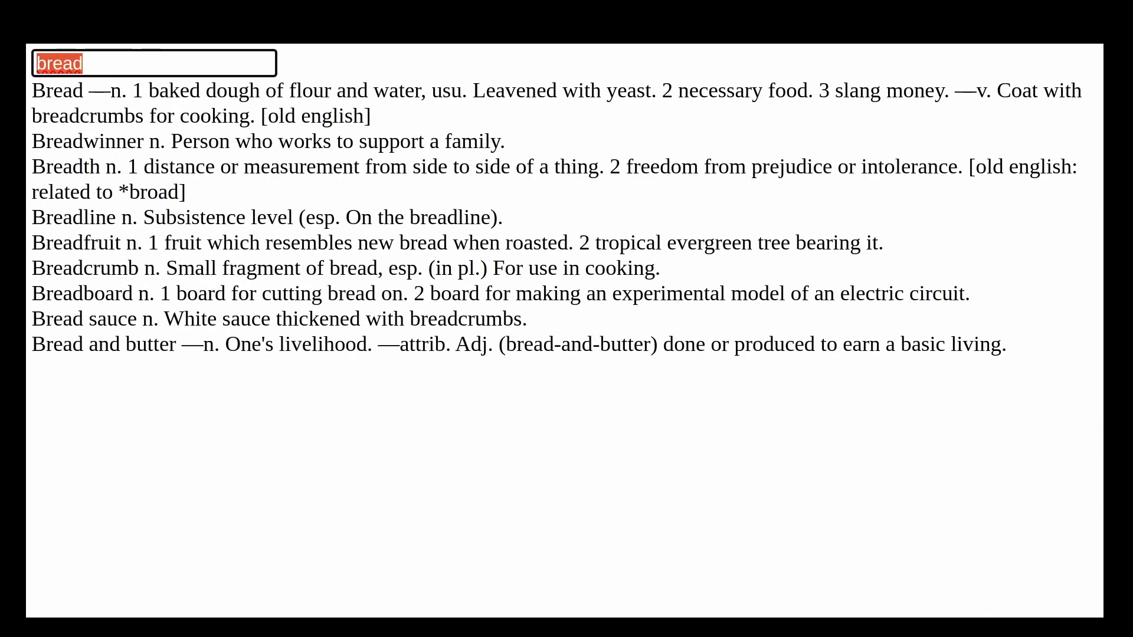
type("subscribe")
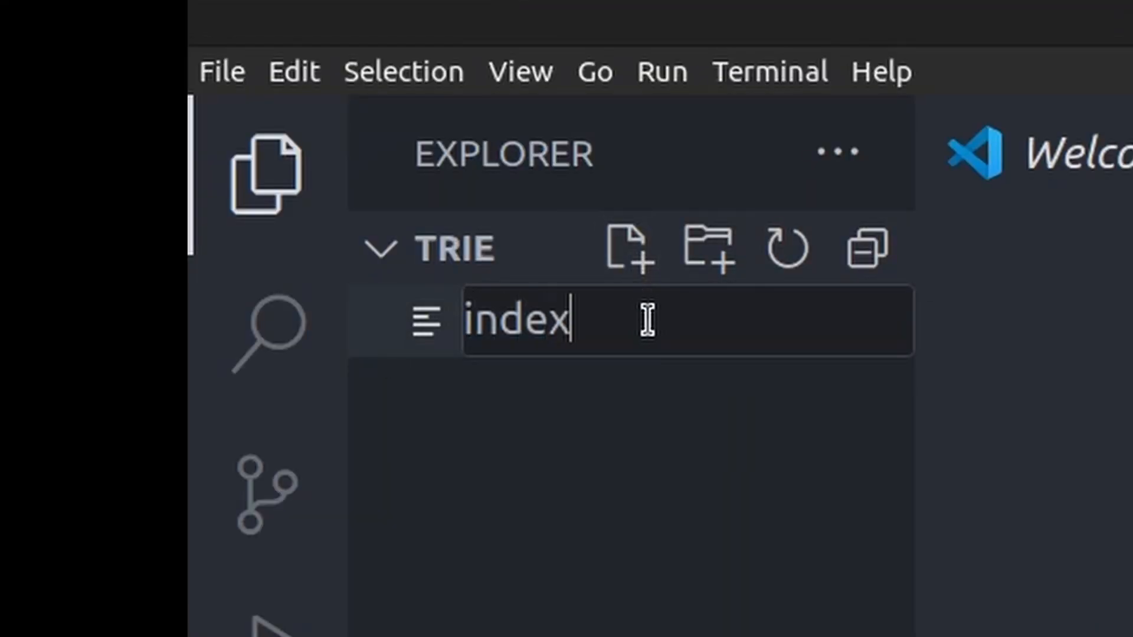
- Create index.html with a searchbox input (placeholder, autocomplete off) and an empty #resbox div via Emmet
type(".html")
type("main>input[type=\"text\" id=\"se")
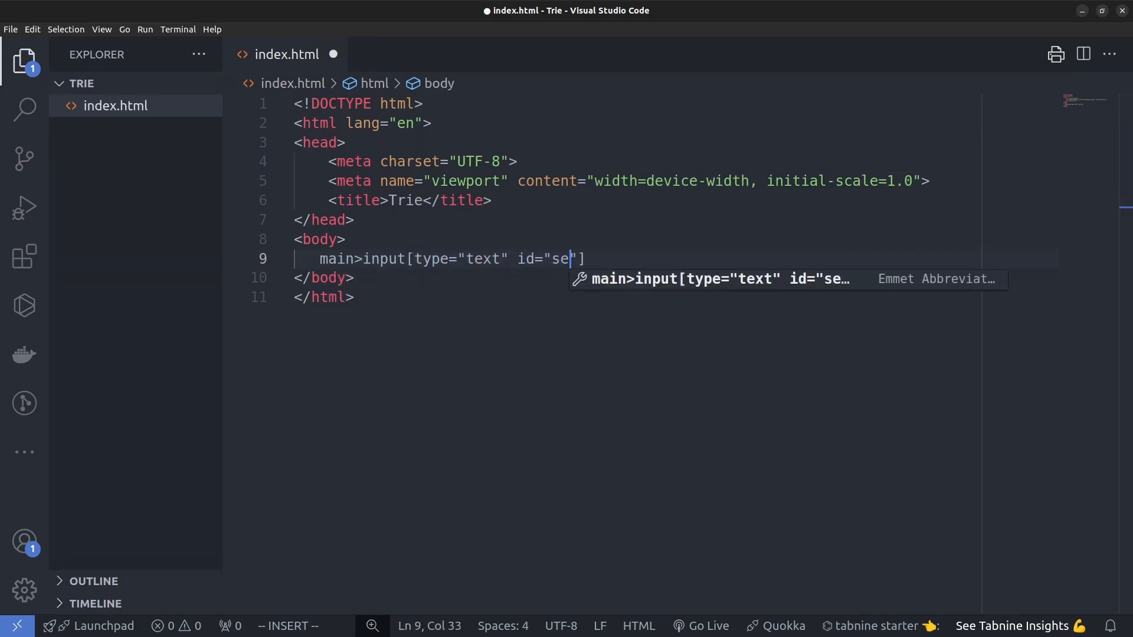
type("archbox\" placeholder=\"search word\" aut")
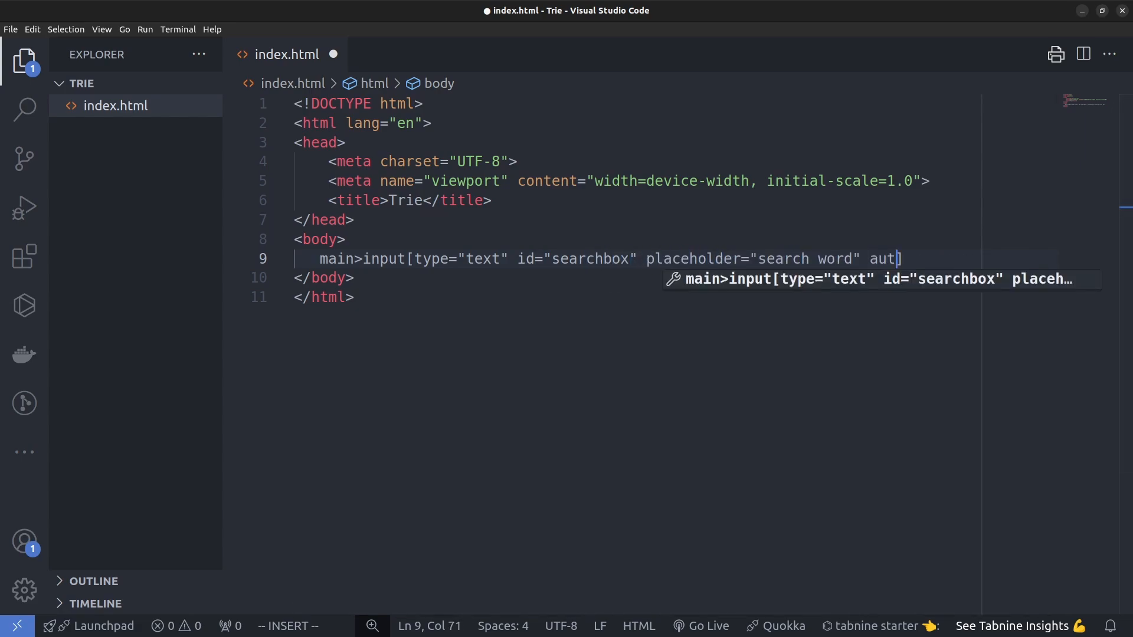
type("ocomplete=\"off\"")
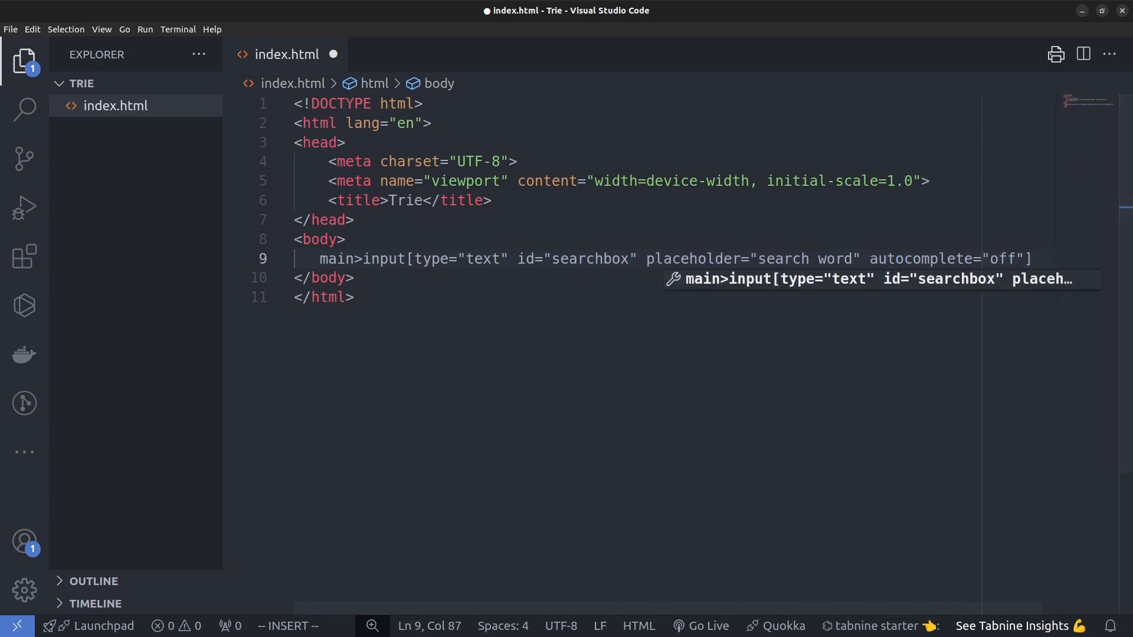
type("+div")
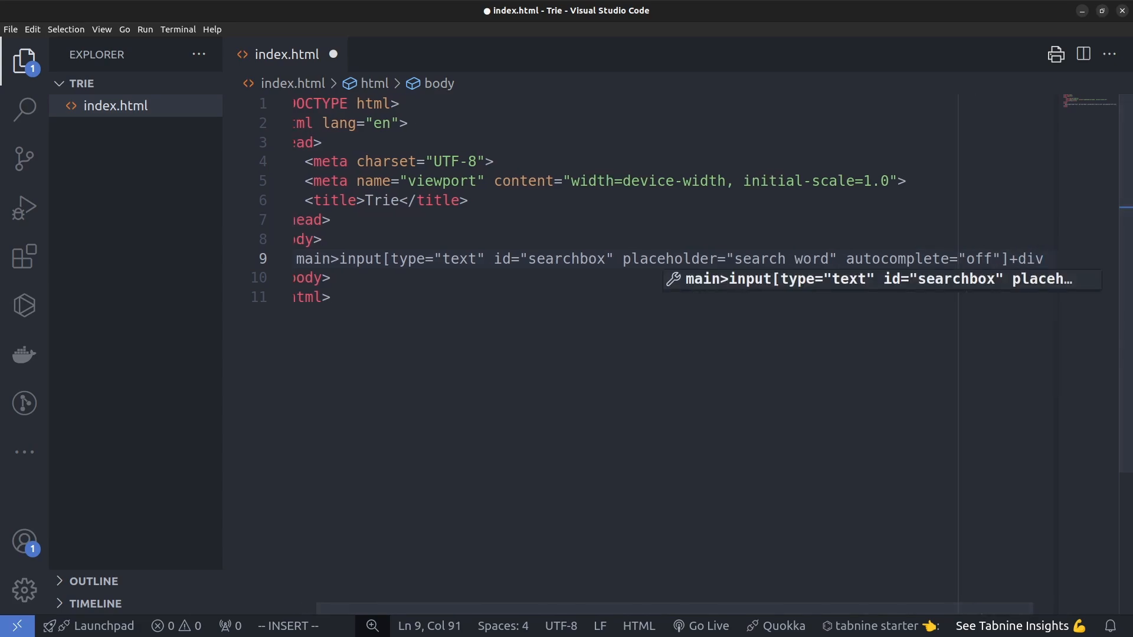
type("#resbox")
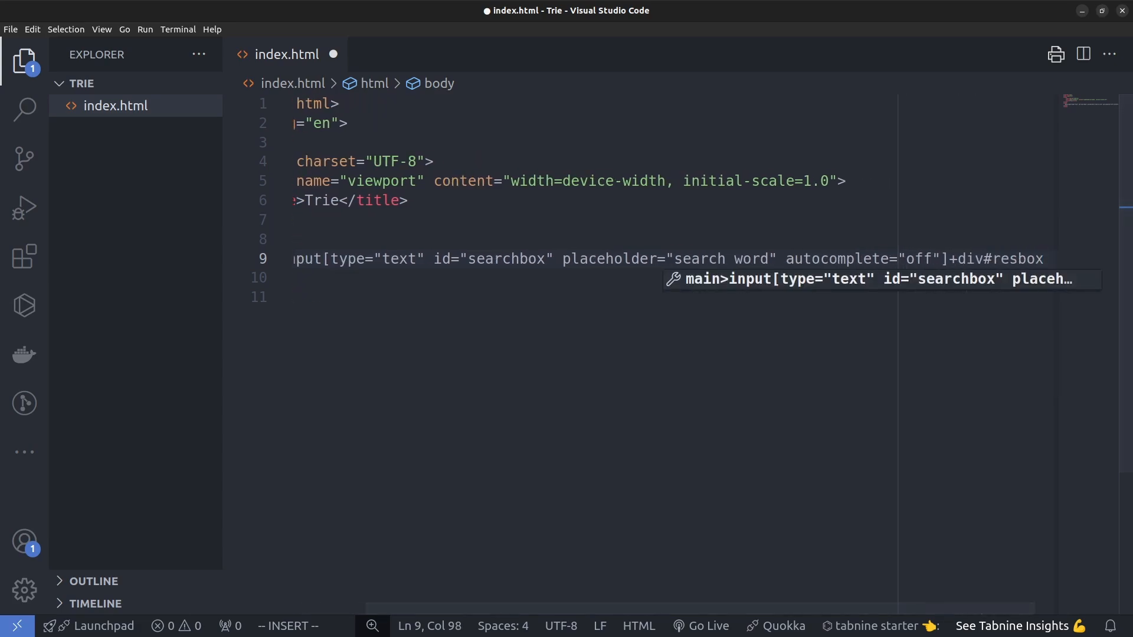
key("Tab")
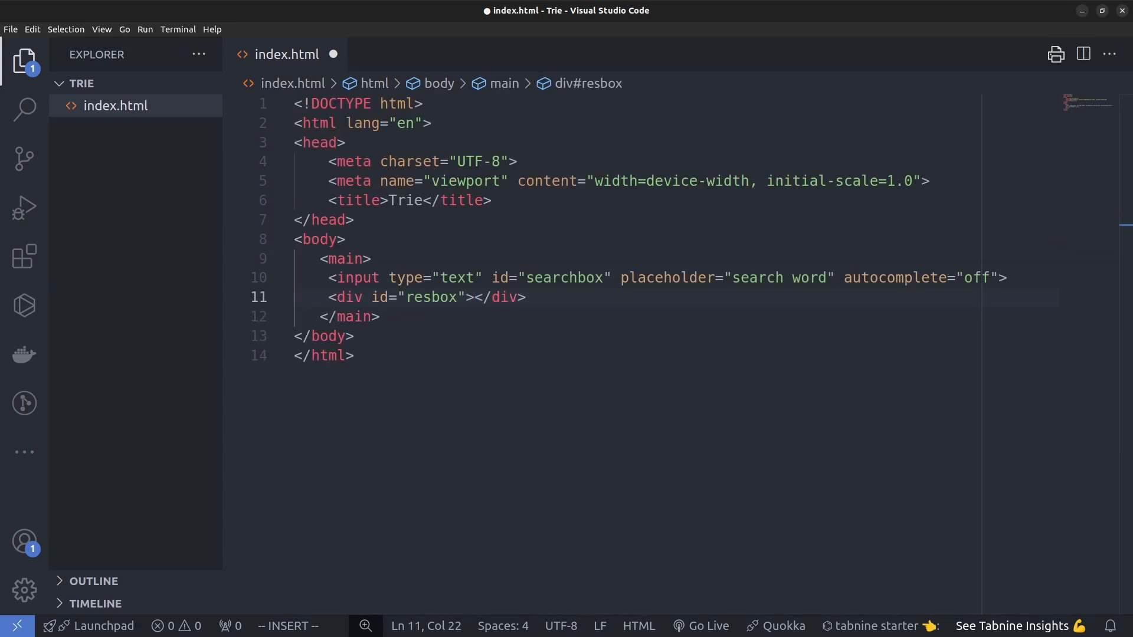
- Add a script tag of type module loading main.js below the main element
key("Enter")
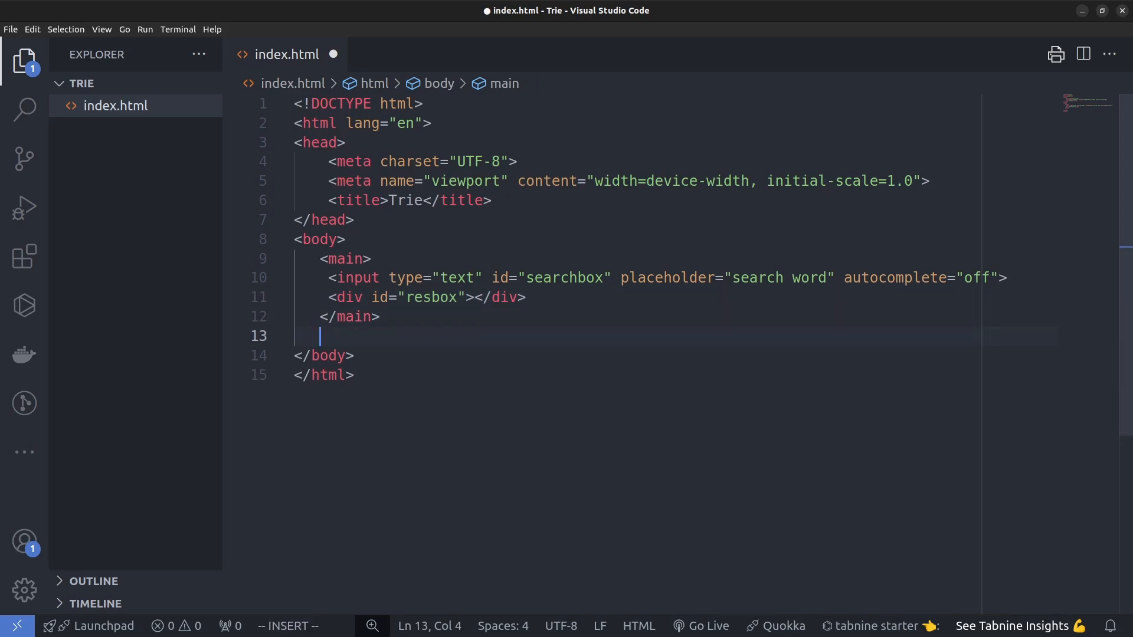
type("script")
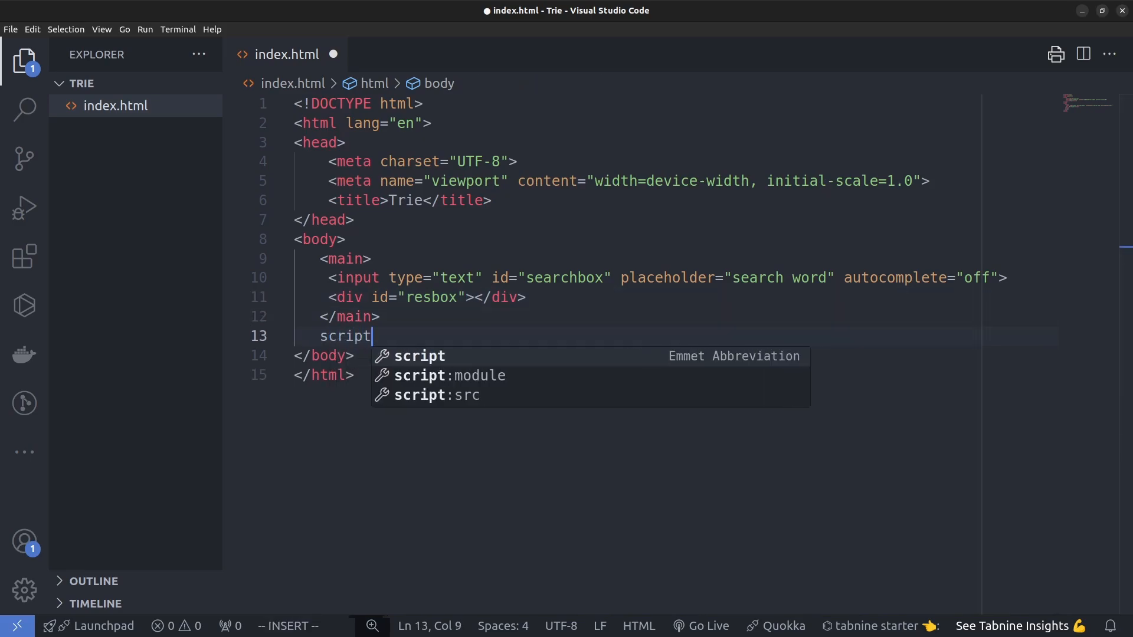
type("[type=\"module\" src=\"main.js\"></script>")
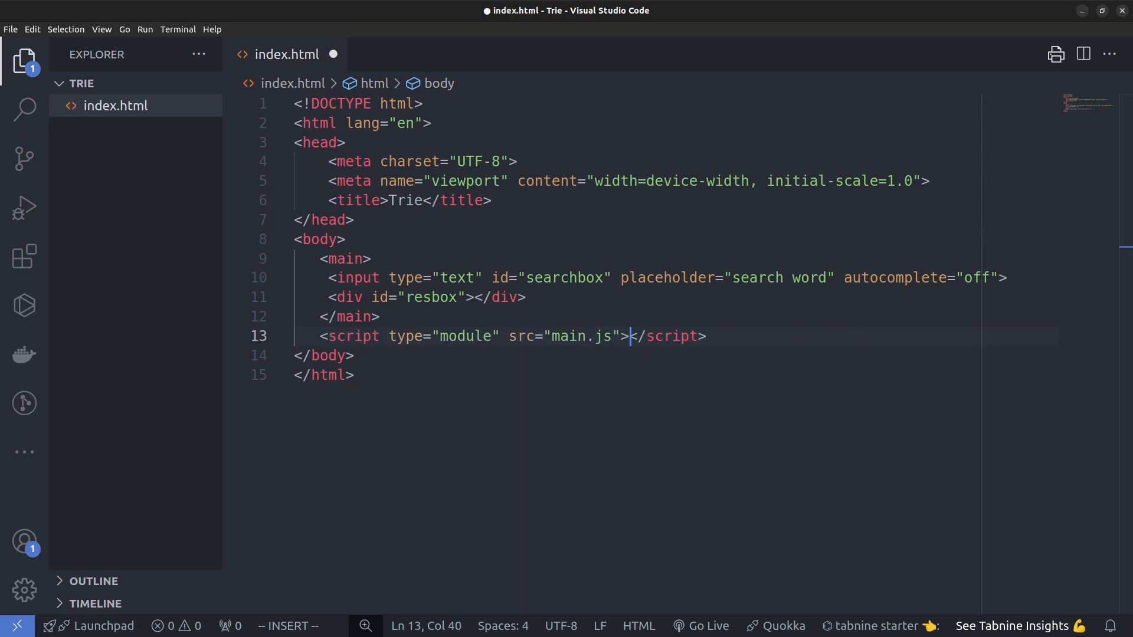
left_click(364, 232)
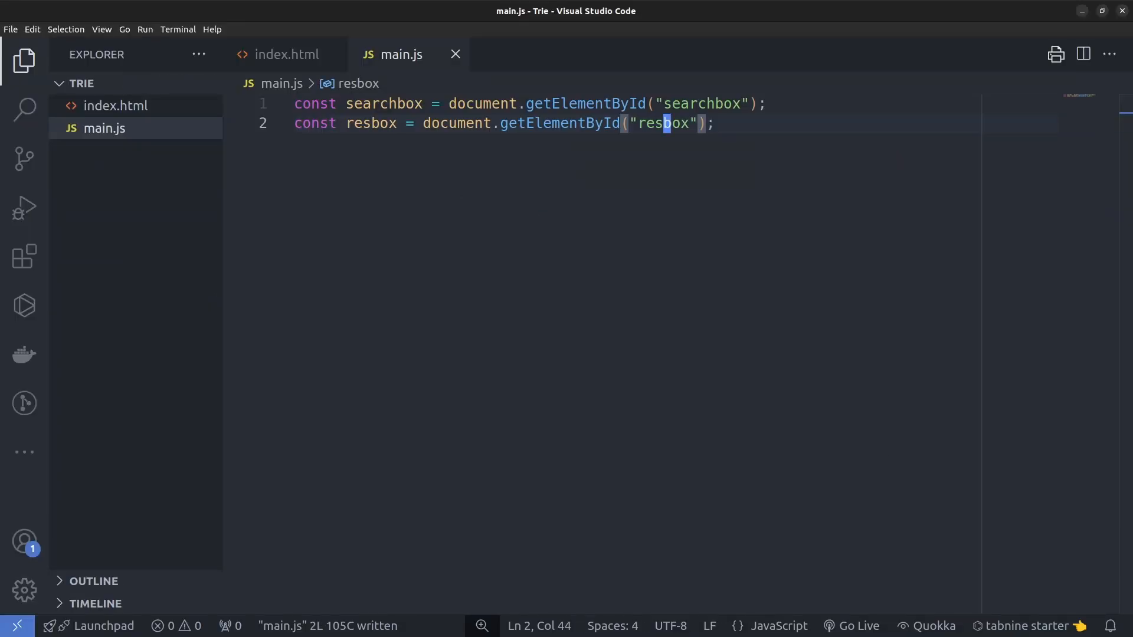
- Save main.js with the searchbox and resbox getElementById constants
key("Enter")
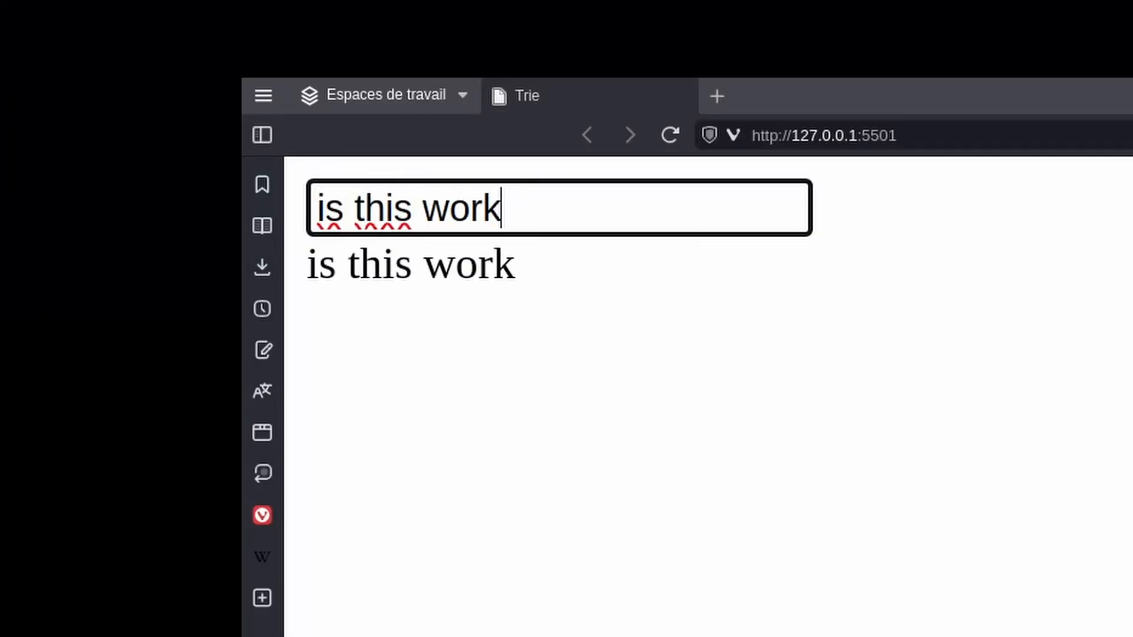
- Enter a test phrase in the search box and check it is echoed below
type("ing? y")
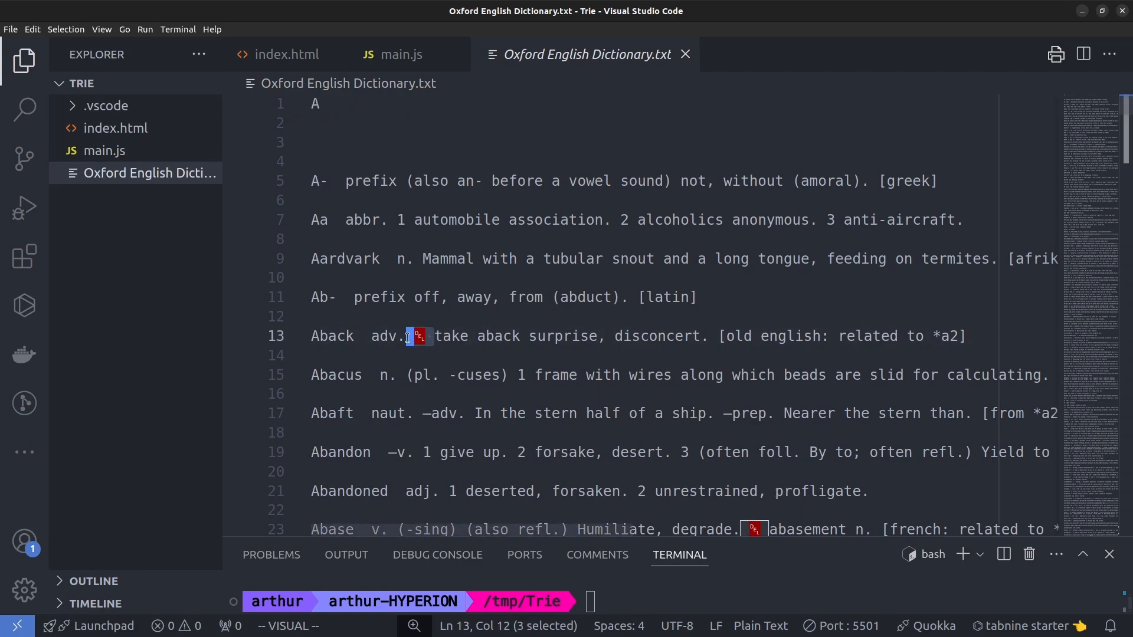
scroll("down", 3)
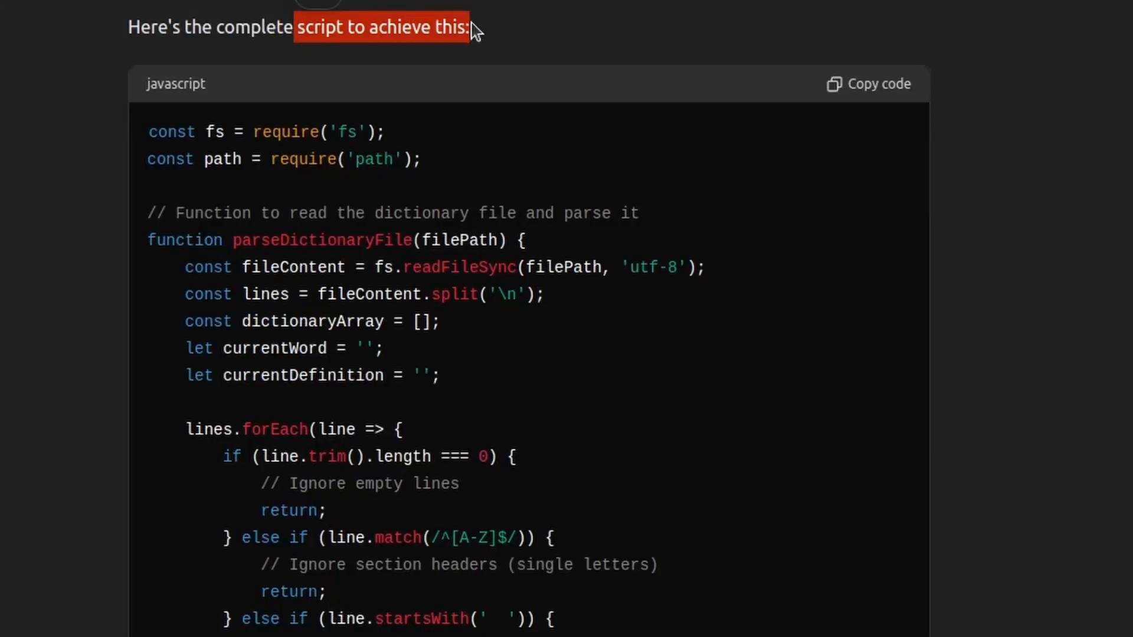
- Scroll through ChatGPT's generated parseDictionaryFile Node script
scroll("down", 3)
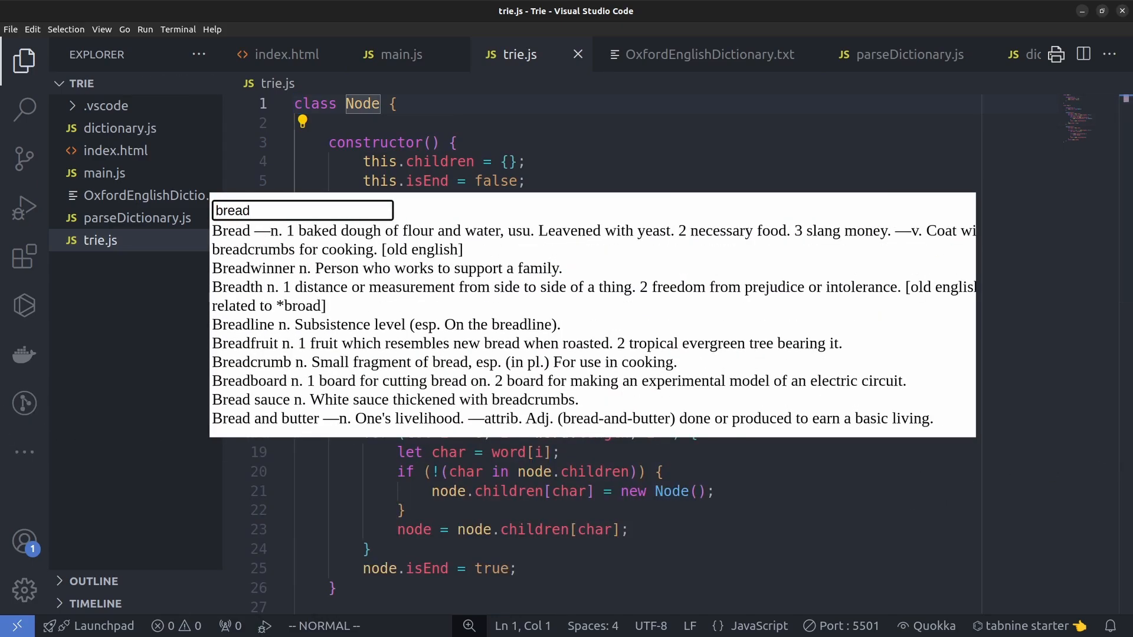
type("toas")
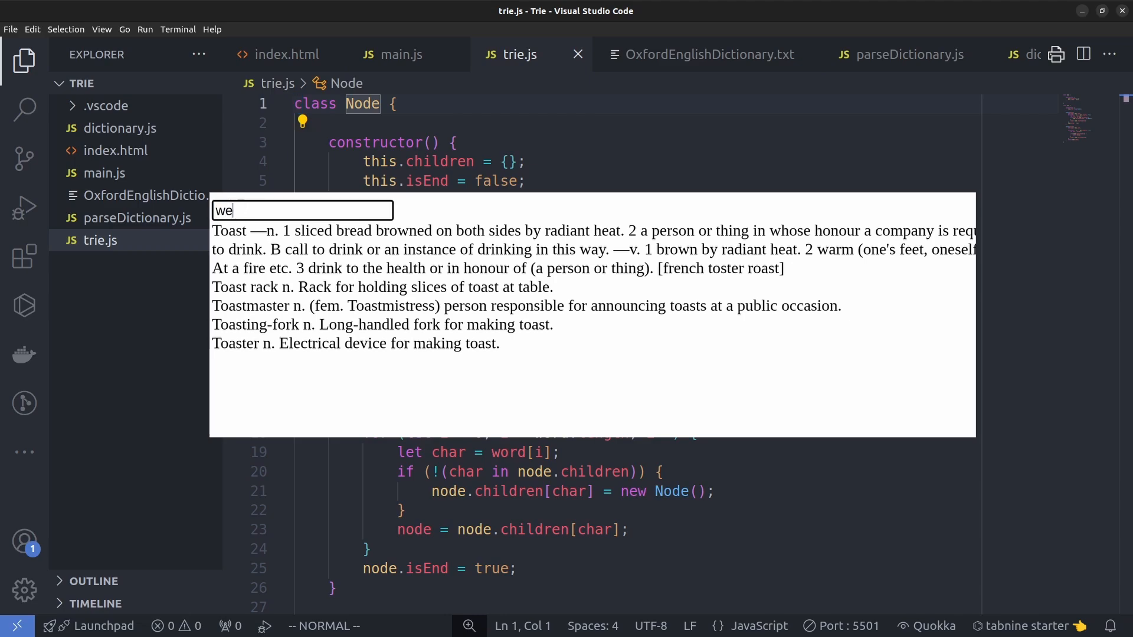
key("Escape")
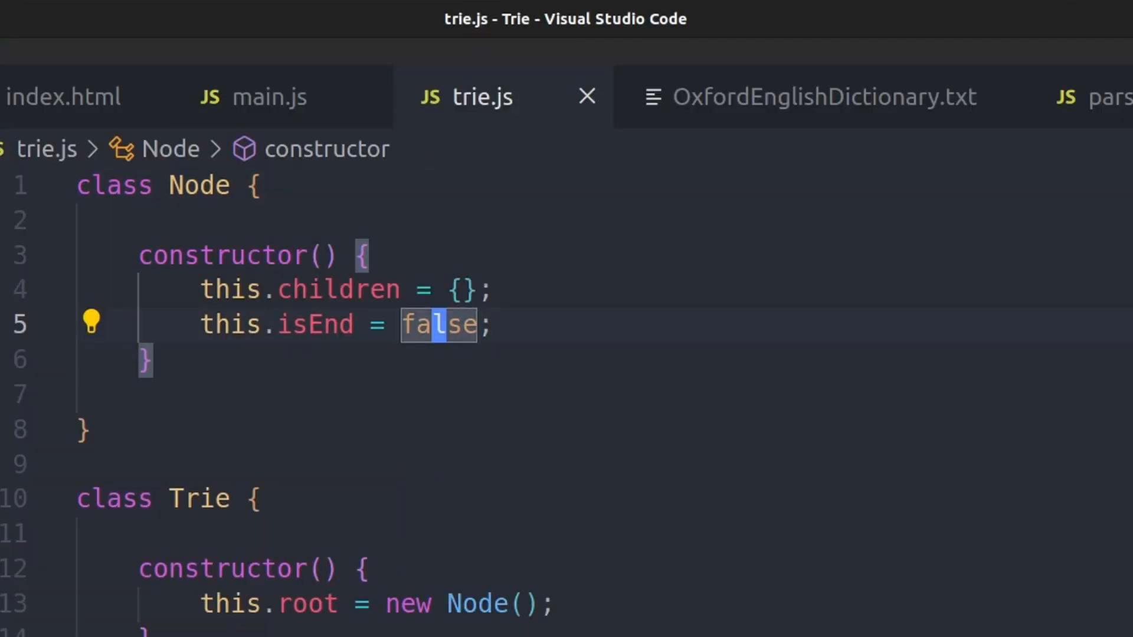
- Edit trie.js so insert sets node.isEnd = id and search collects an ids array
key("Delete")
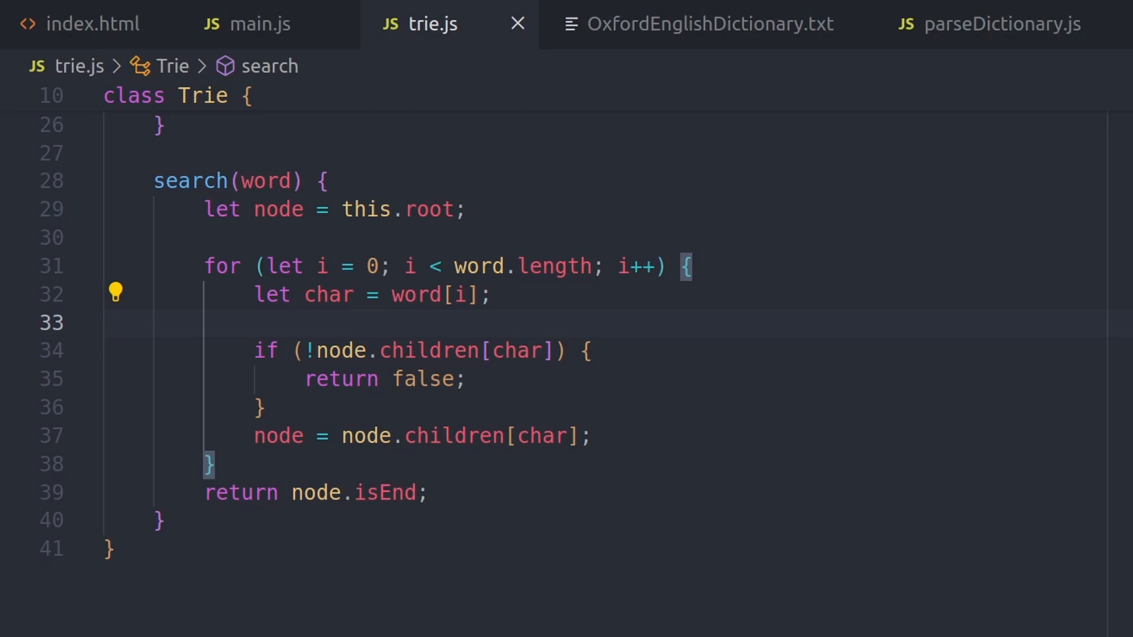
type("const children")
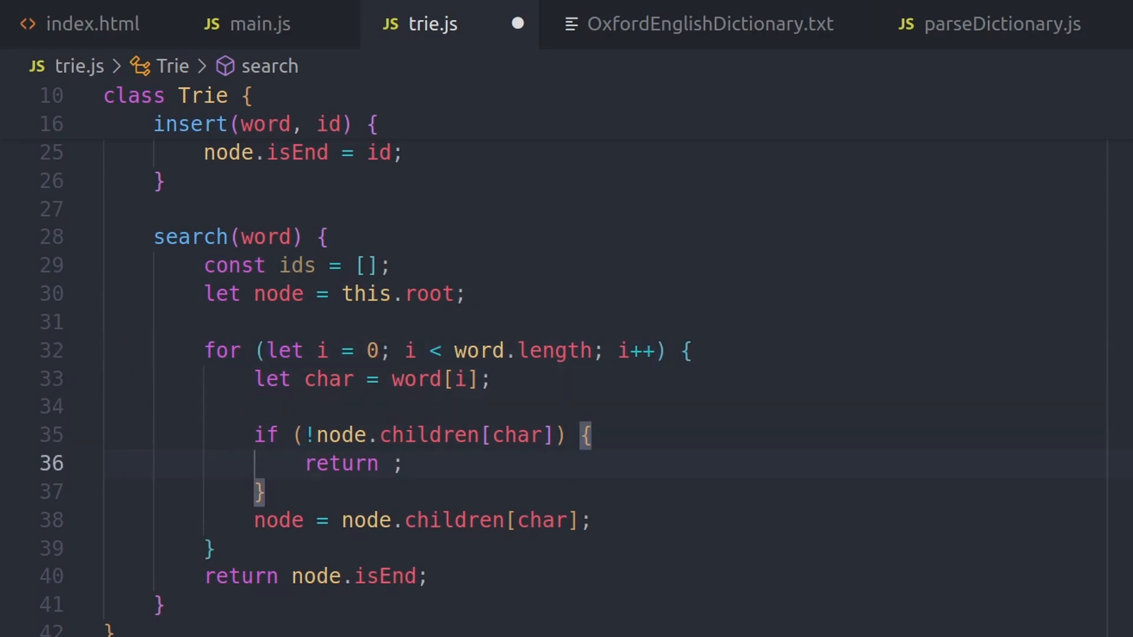
type("ids")
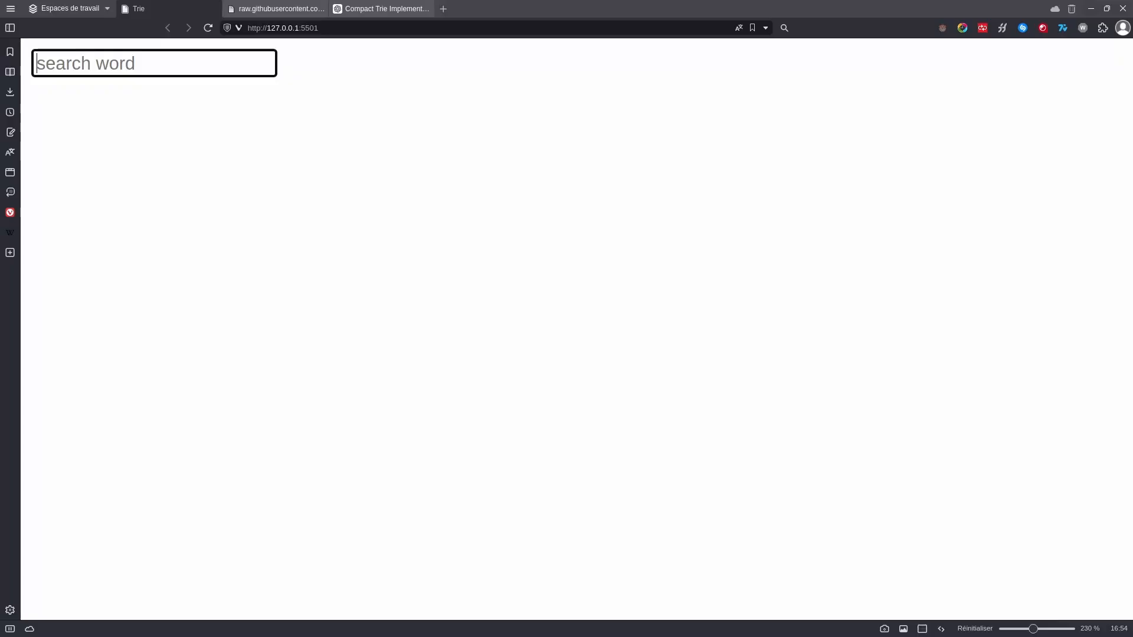
- Test the autocomplete with the prefixes 'com', 'bread' and 'well'
type("com")
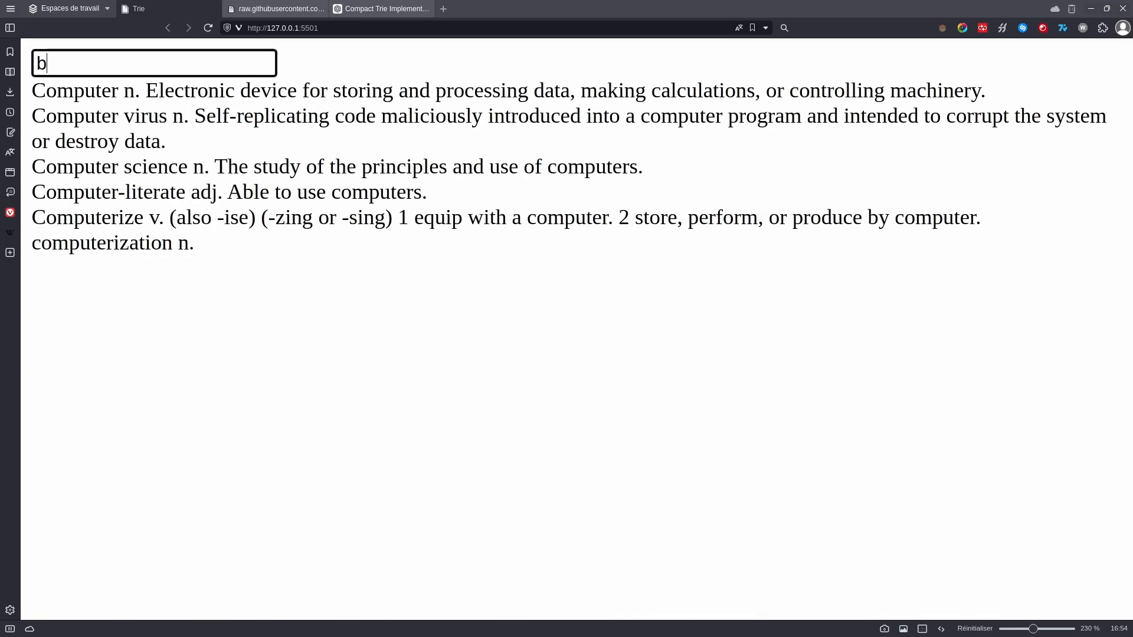
type("read")
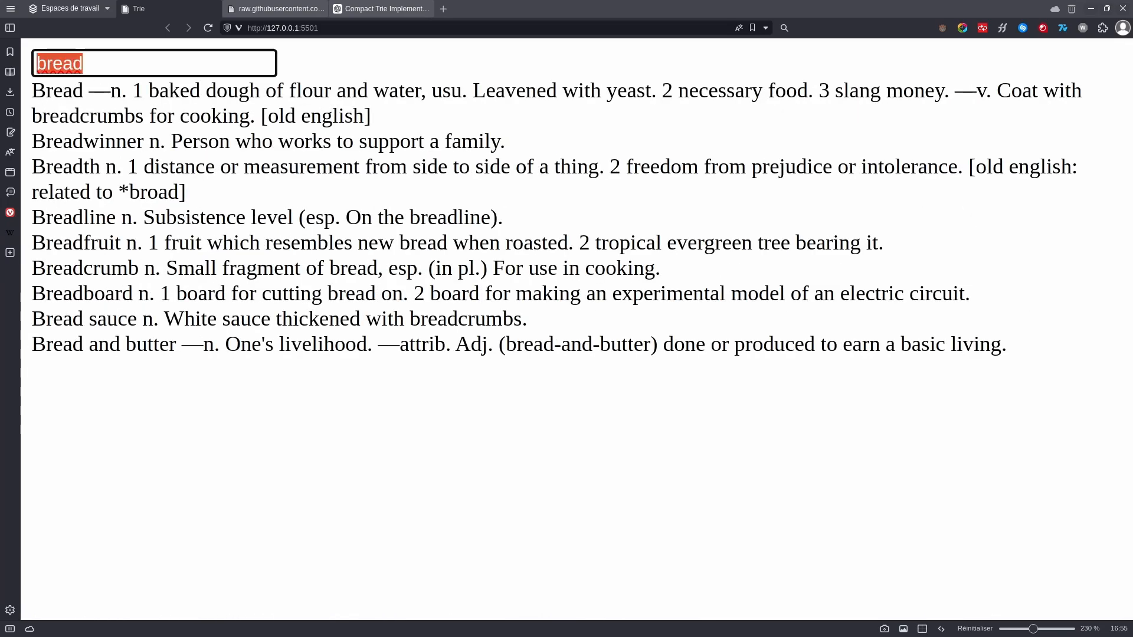
type("well")
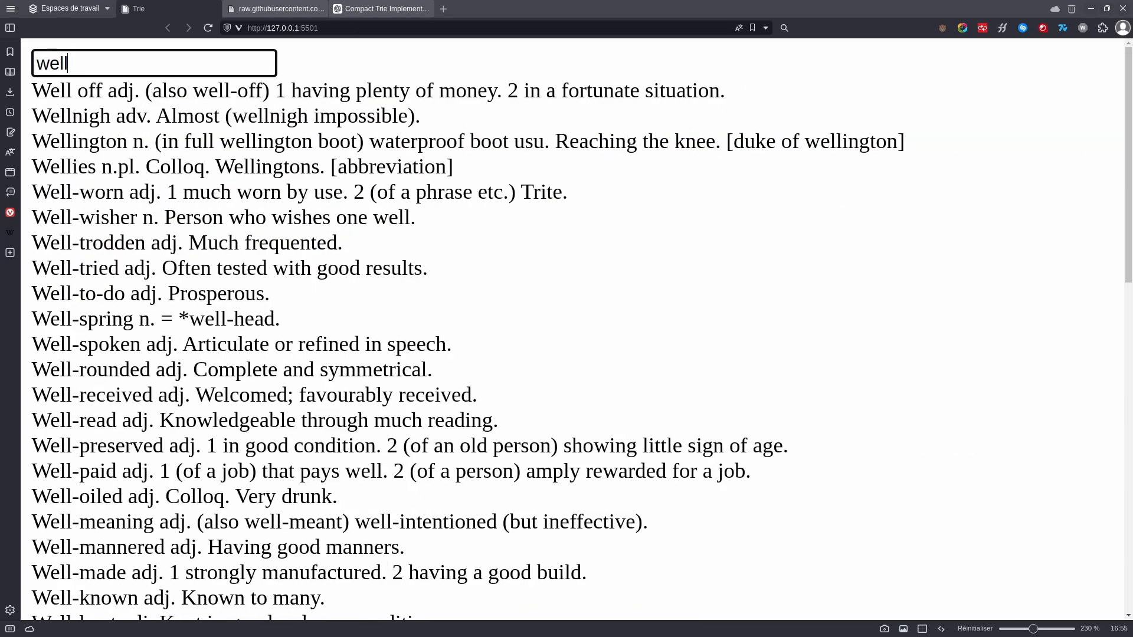